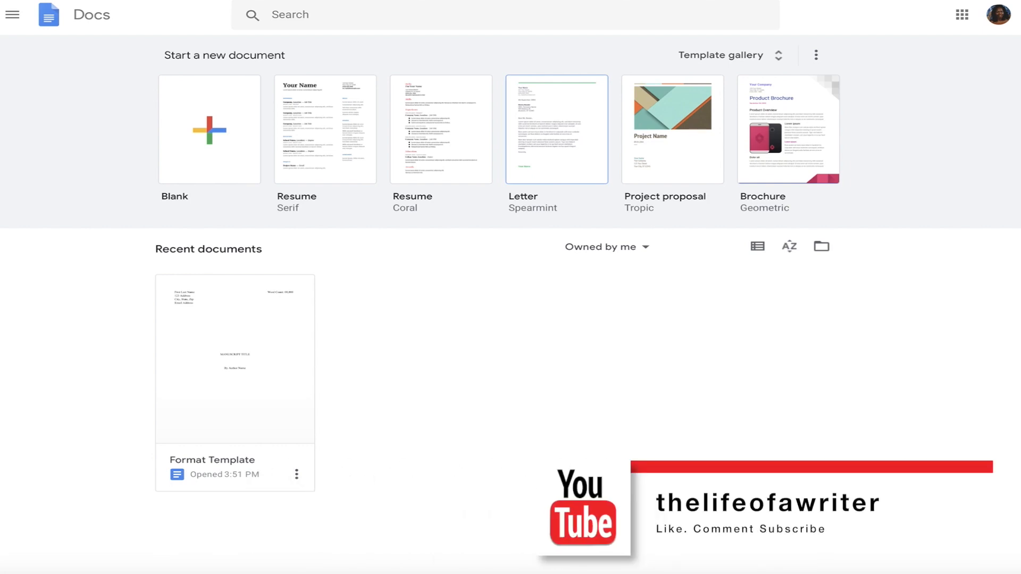
{"action": "mouse_move", "coordinate": [266, 403]}
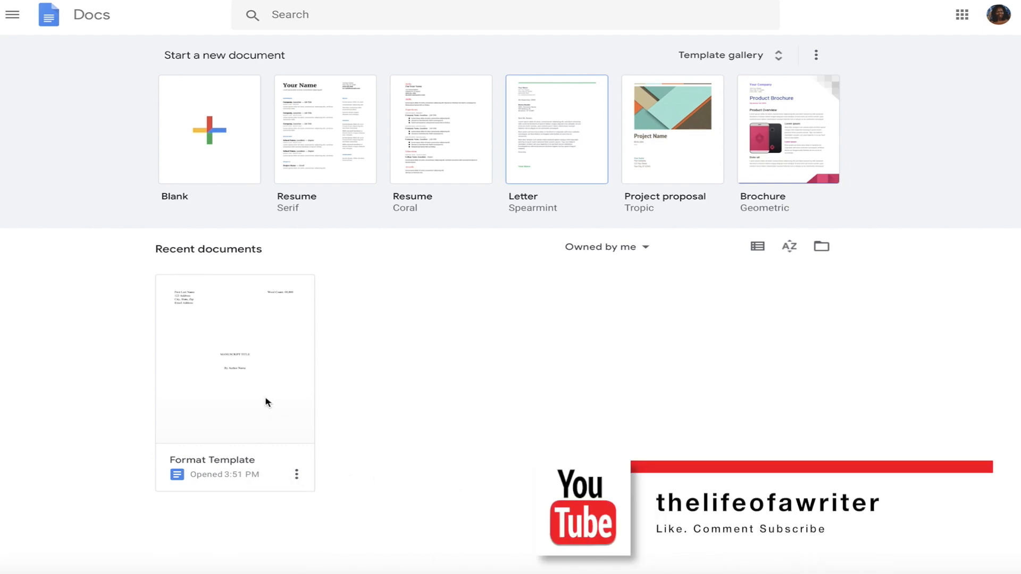
Step: Open the 'Format Template' manuscript document from Recent documents
{"action": "double_click", "coordinate": [235, 360]}
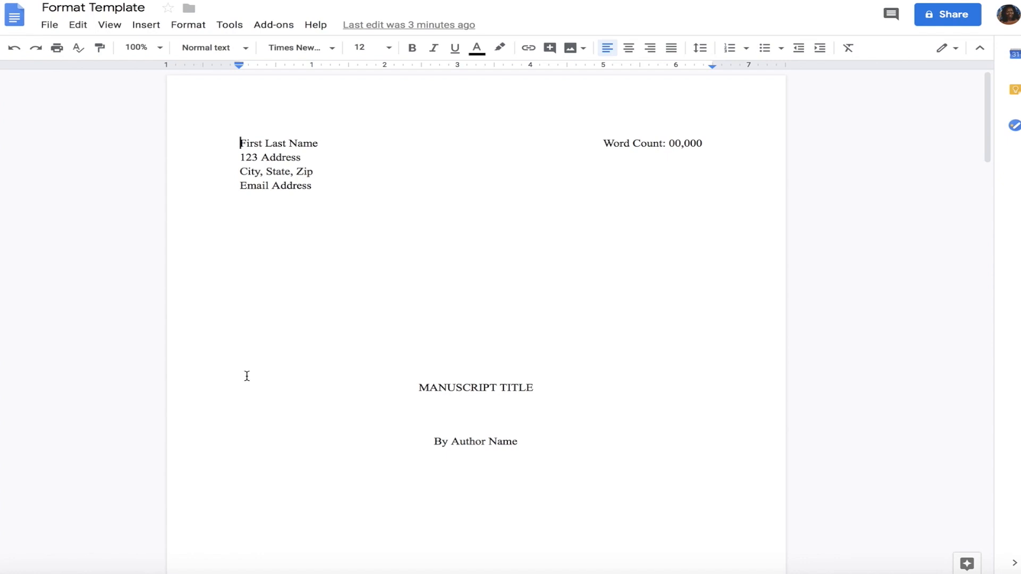
{"action": "left_click", "coordinate": [49, 25]}
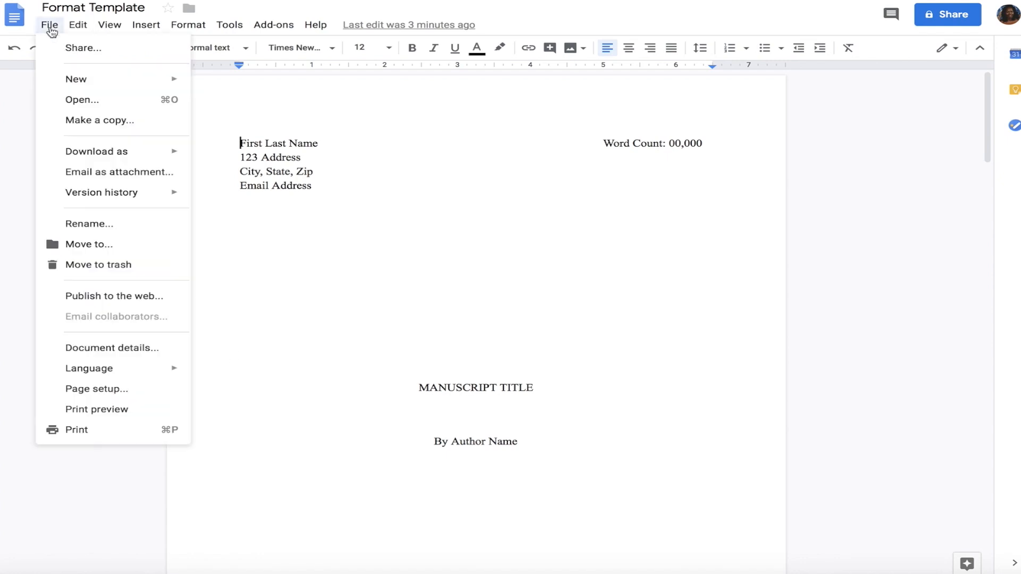
{"action": "mouse_move", "coordinate": [96, 388]}
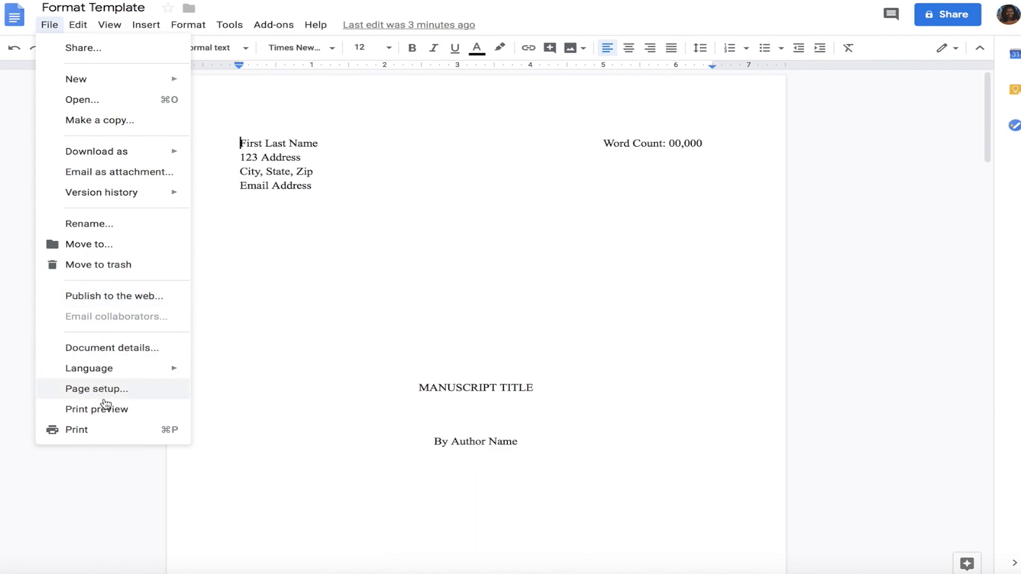
{"action": "left_click", "coordinate": [97, 389]}
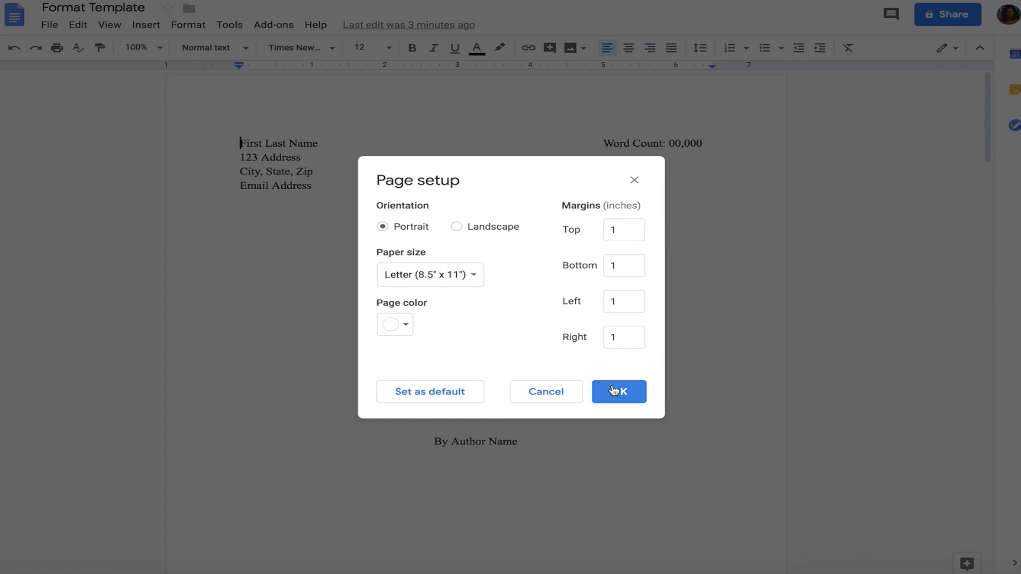
{"action": "left_click", "coordinate": [618, 392]}
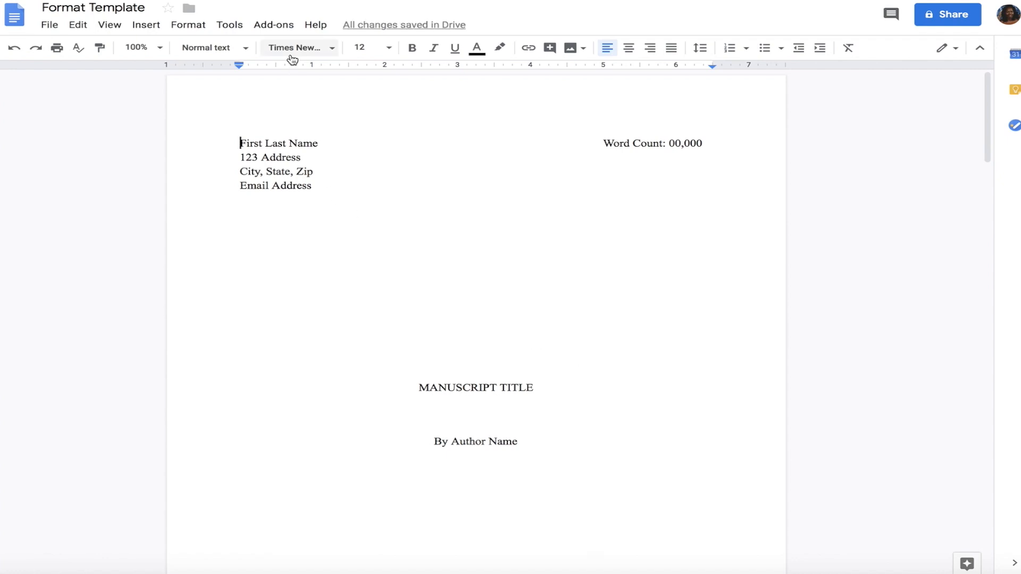
{"action": "left_click", "coordinate": [297, 47]}
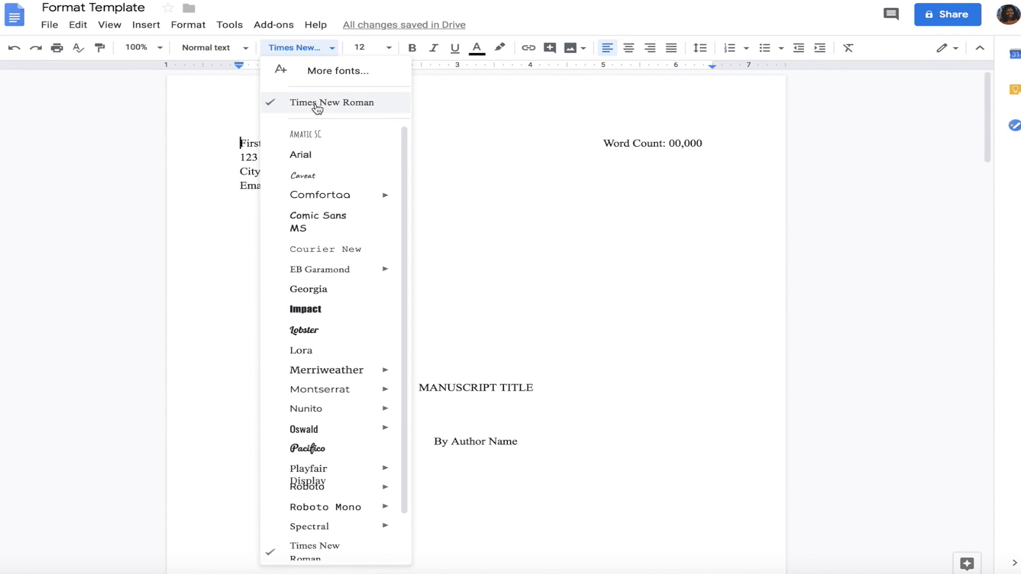
{"action": "left_click", "coordinate": [331, 102]}
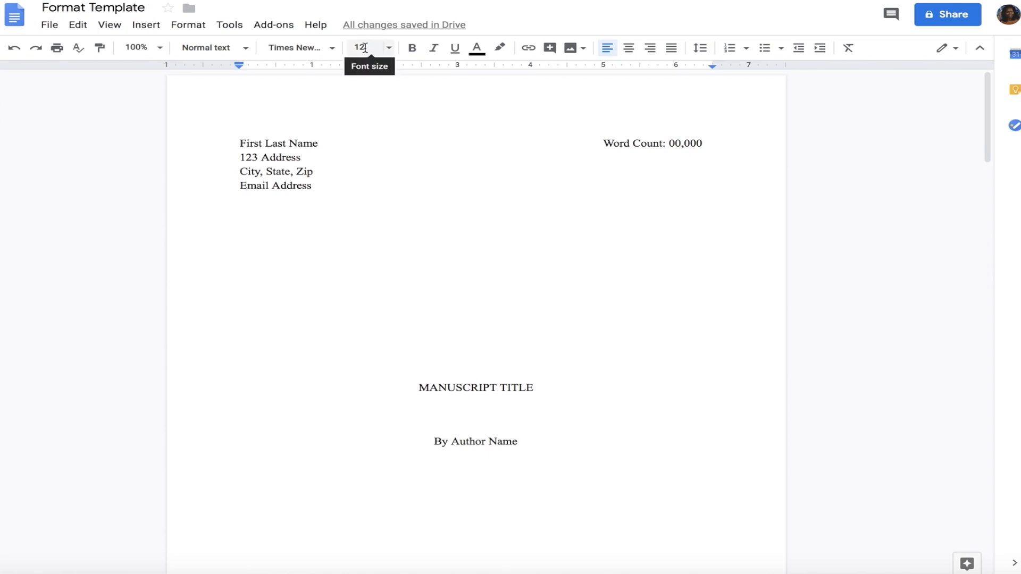
{"action": "left_click", "coordinate": [389, 47]}
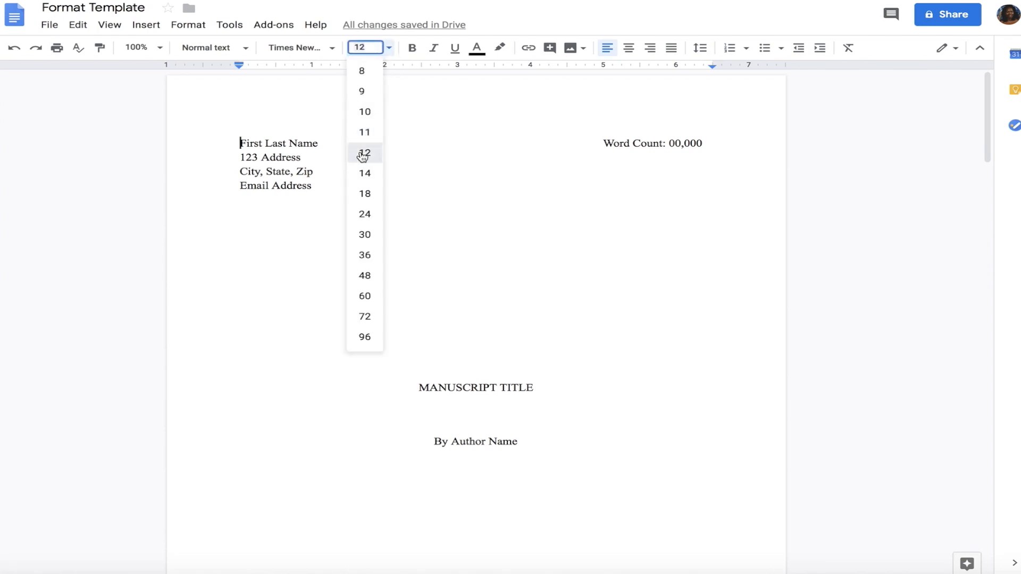
{"action": "left_click", "coordinate": [365, 153]}
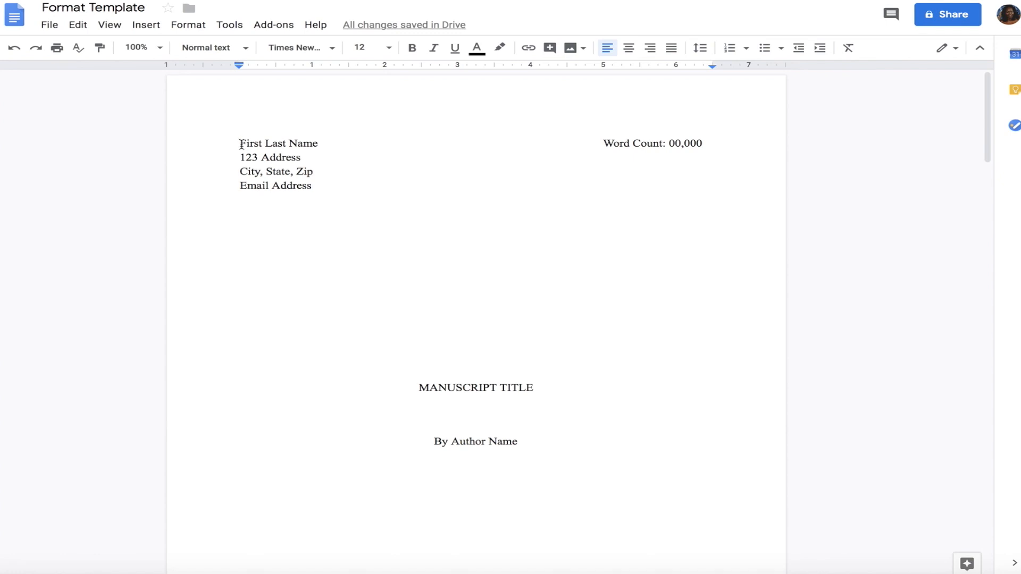
{"action": "mouse_move", "coordinate": [602, 143]}
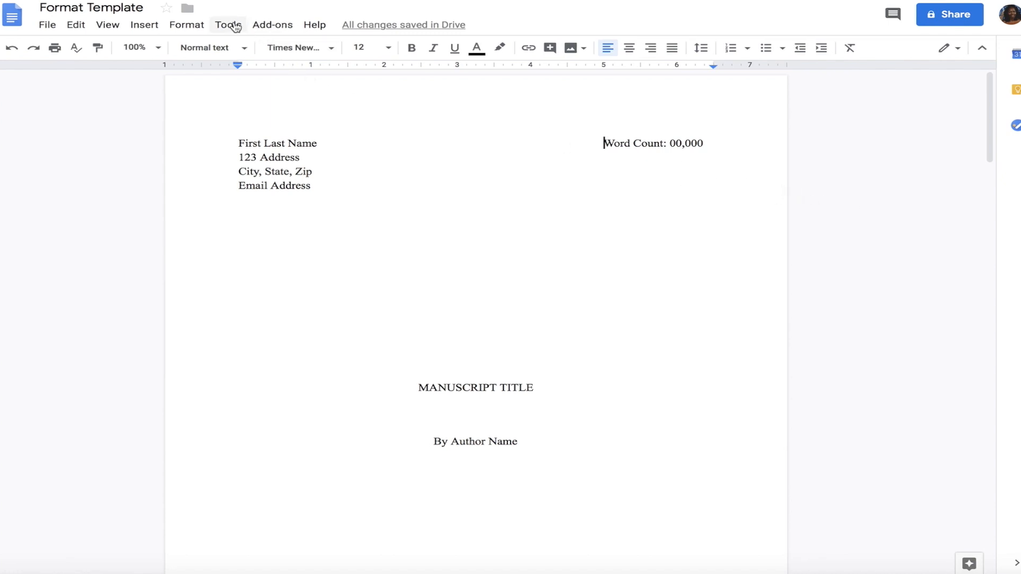
{"action": "left_click", "coordinate": [228, 25]}
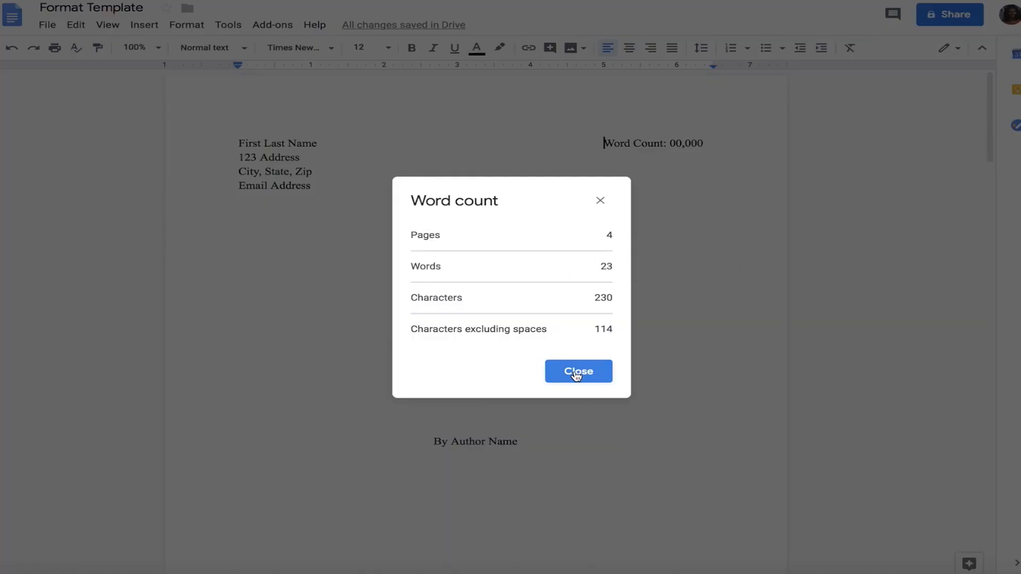
{"action": "left_click", "coordinate": [577, 371]}
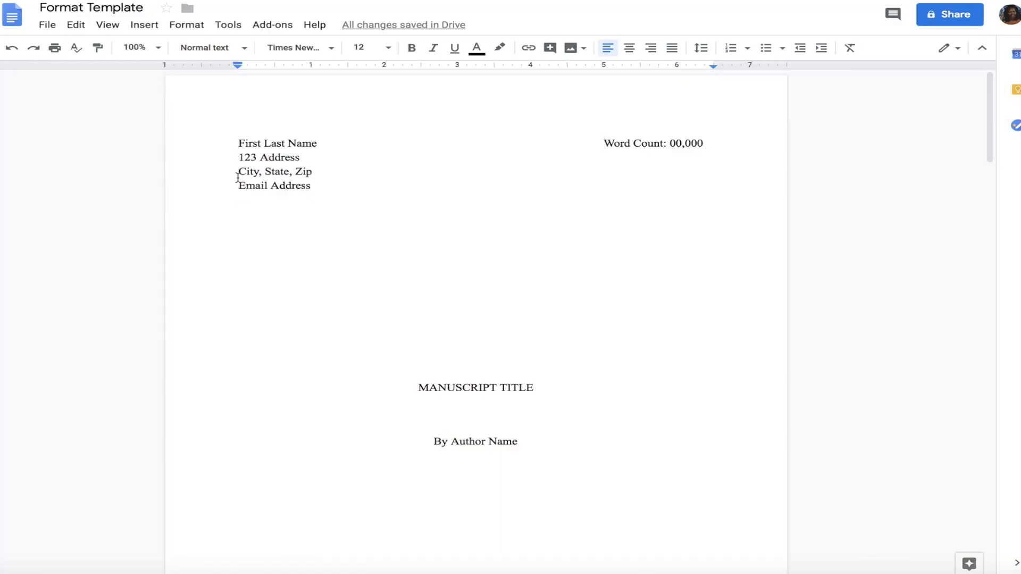
{"action": "left_click", "coordinate": [240, 171]}
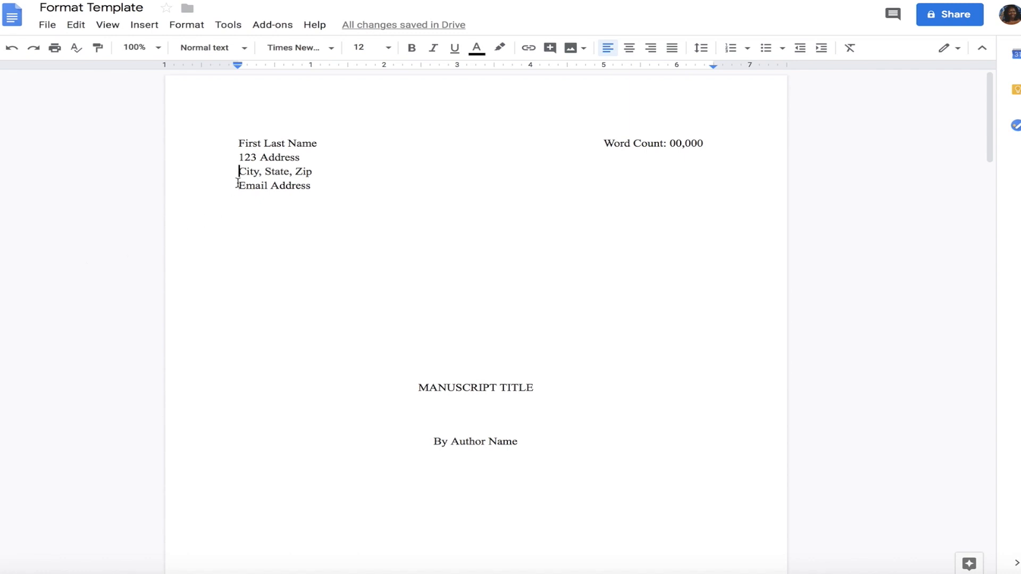
{"action": "mouse_move", "coordinate": [105, 263]}
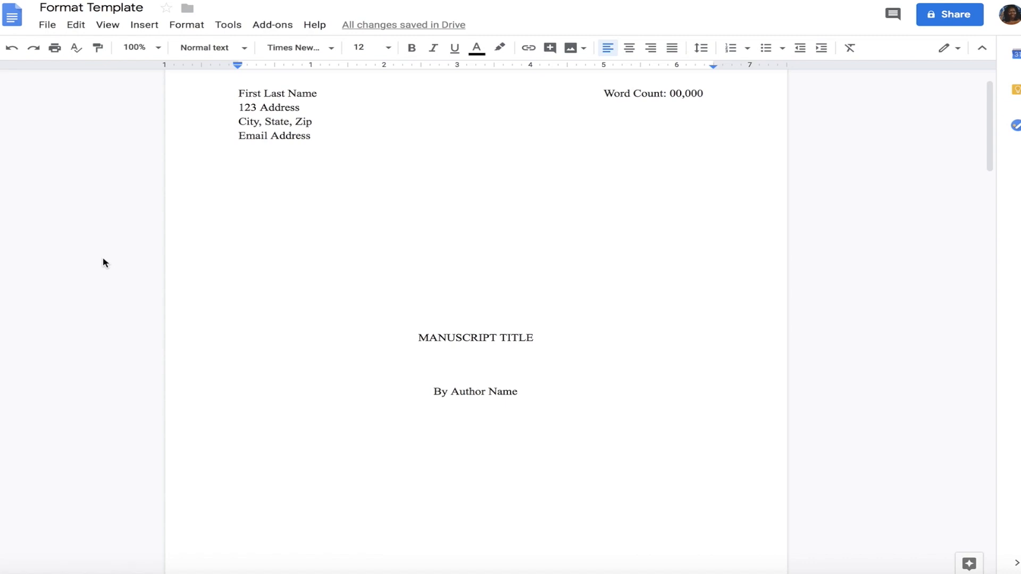
{"action": "left_click", "coordinate": [628, 48]}
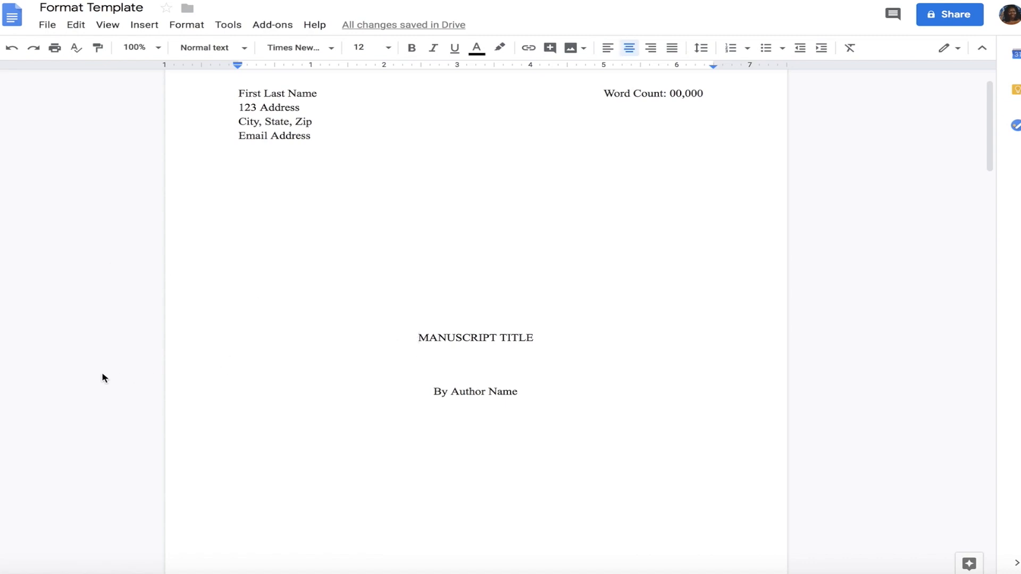
{"action": "mouse_move", "coordinate": [90, 378]}
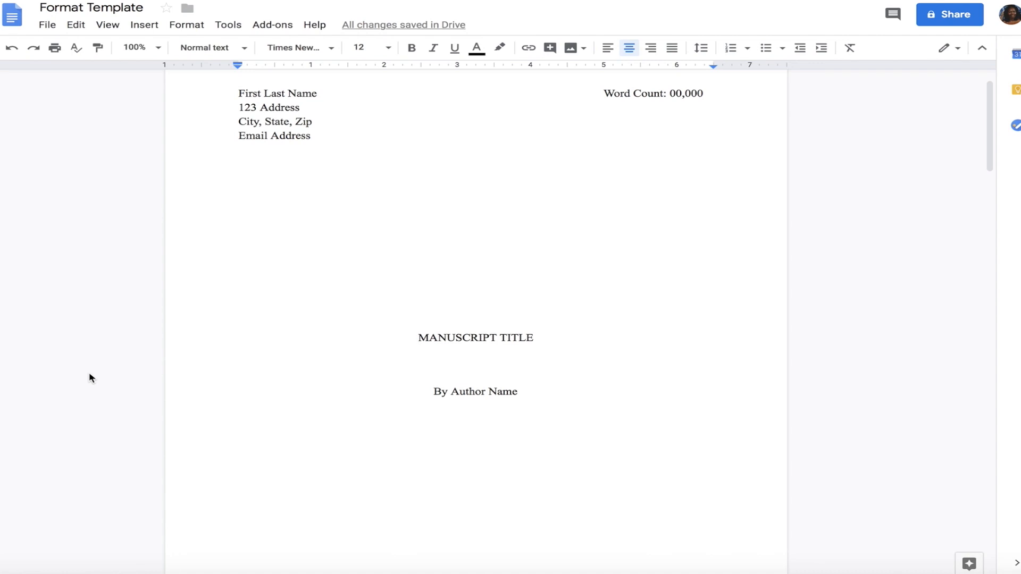
{"action": "left_click", "coordinate": [521, 391]}
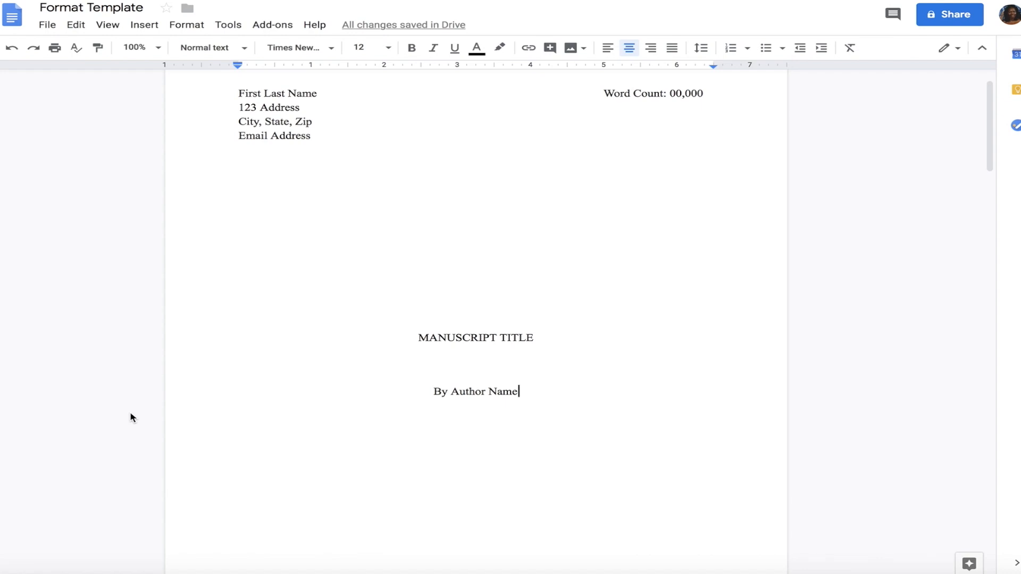
Step: Insert a page break after the 'By Author Name' byline to end the title page
{"action": "left_click", "coordinate": [143, 25]}
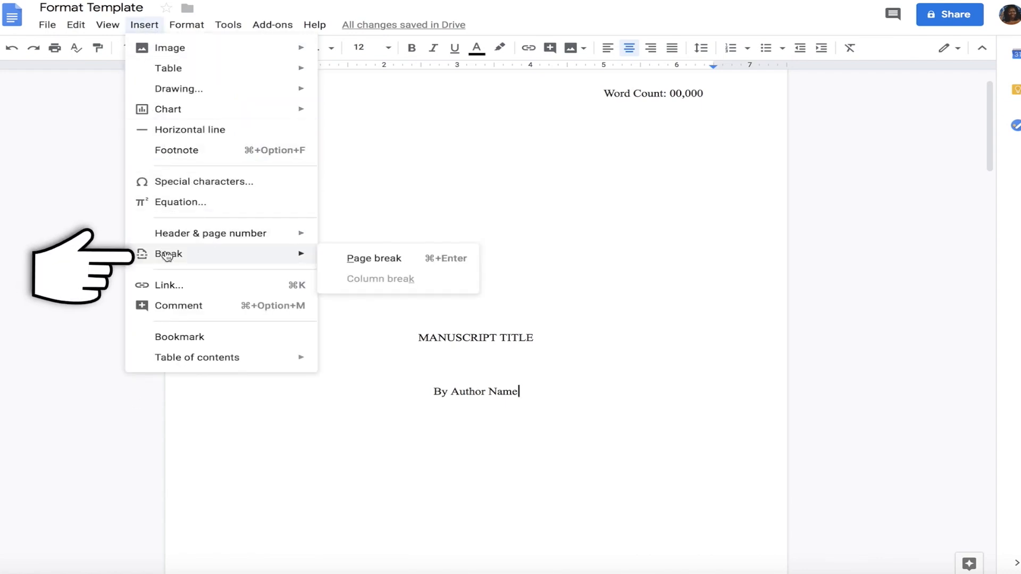
{"action": "mouse_move", "coordinate": [363, 274]}
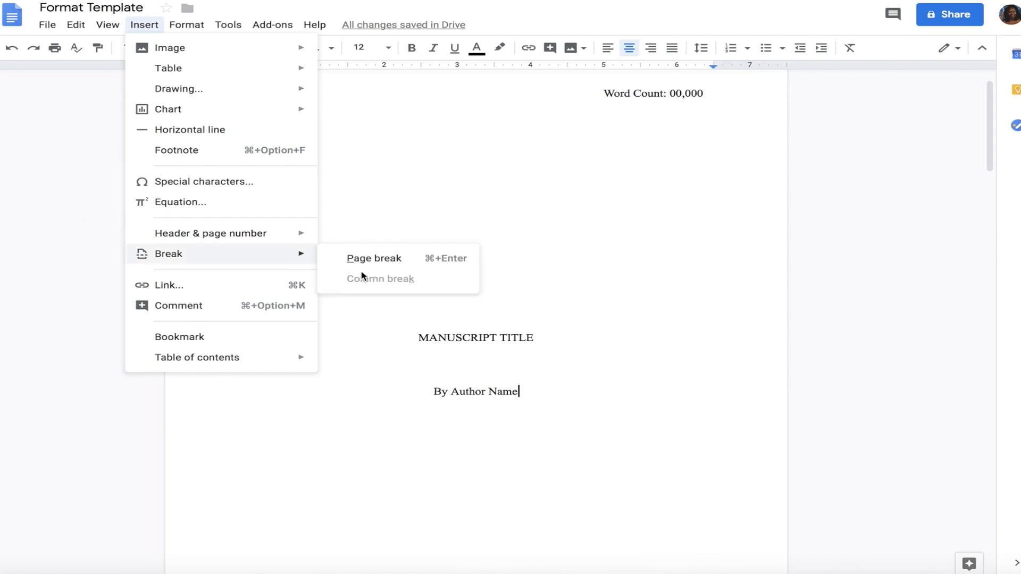
{"action": "left_click", "coordinate": [374, 258]}
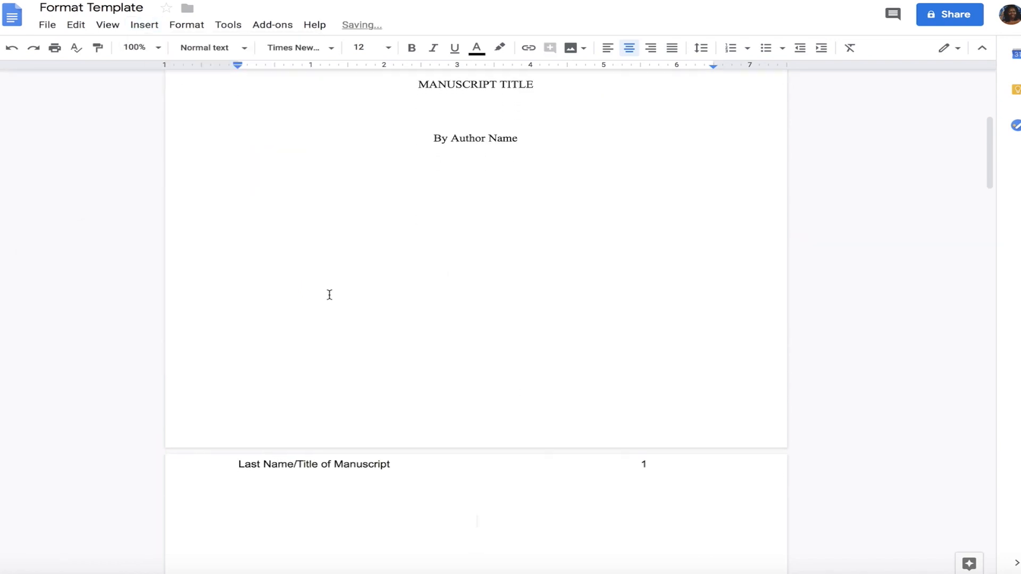
{"action": "scroll", "scroll_direction": "down", "scroll_amount": 3}
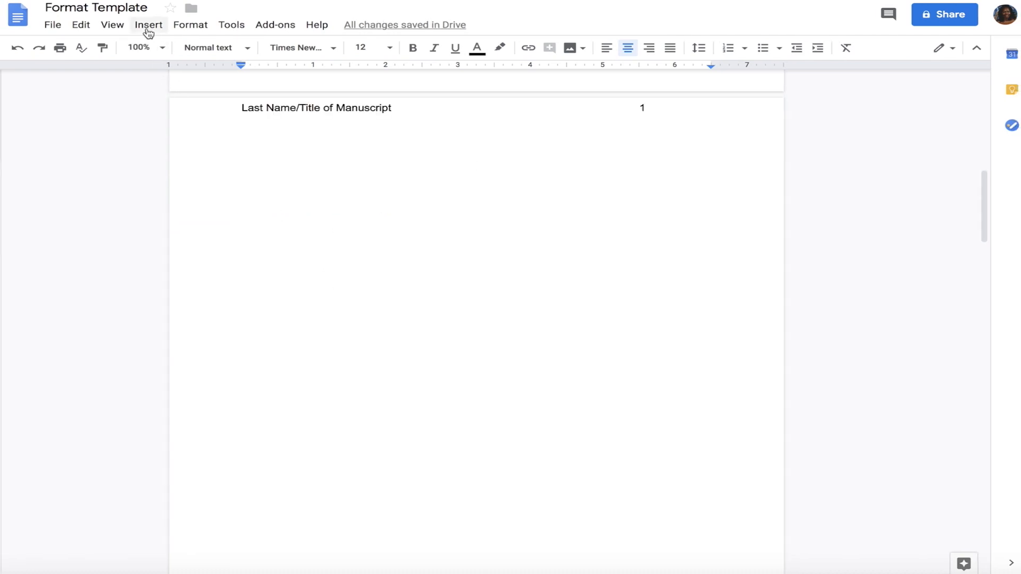
{"action": "left_click", "coordinate": [148, 25]}
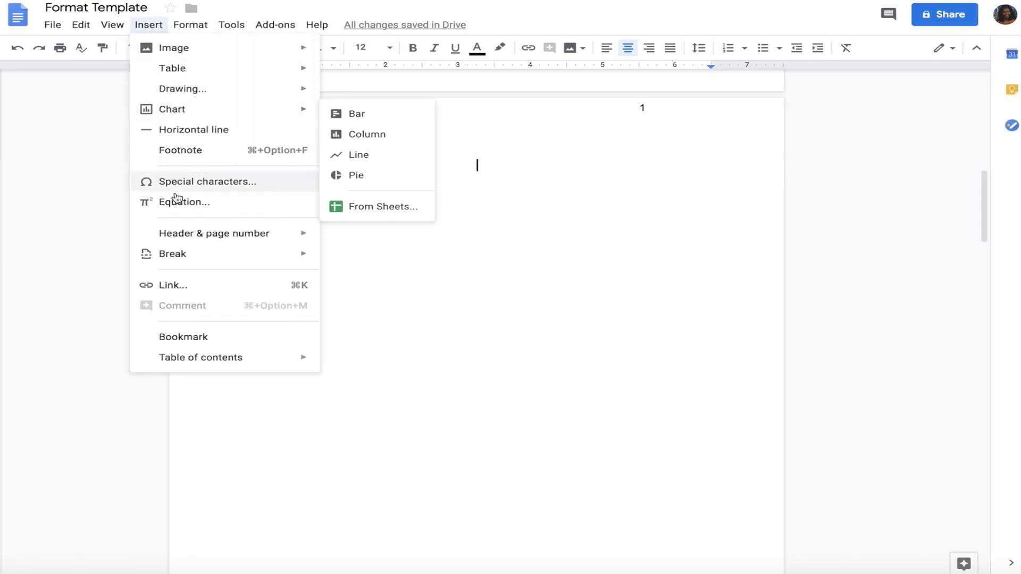
{"action": "mouse_move", "coordinate": [214, 233]}
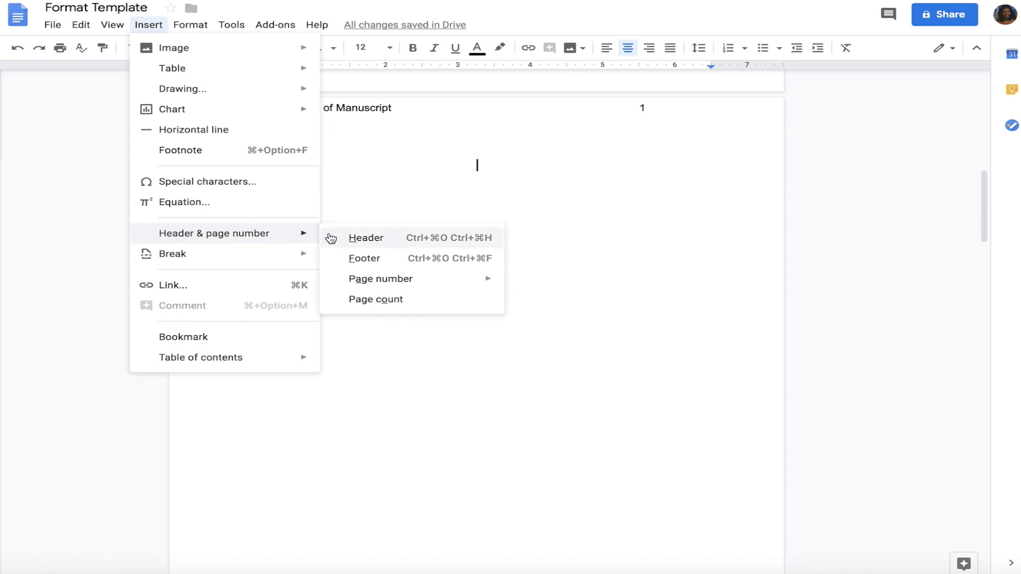
{"action": "left_click", "coordinate": [366, 237]}
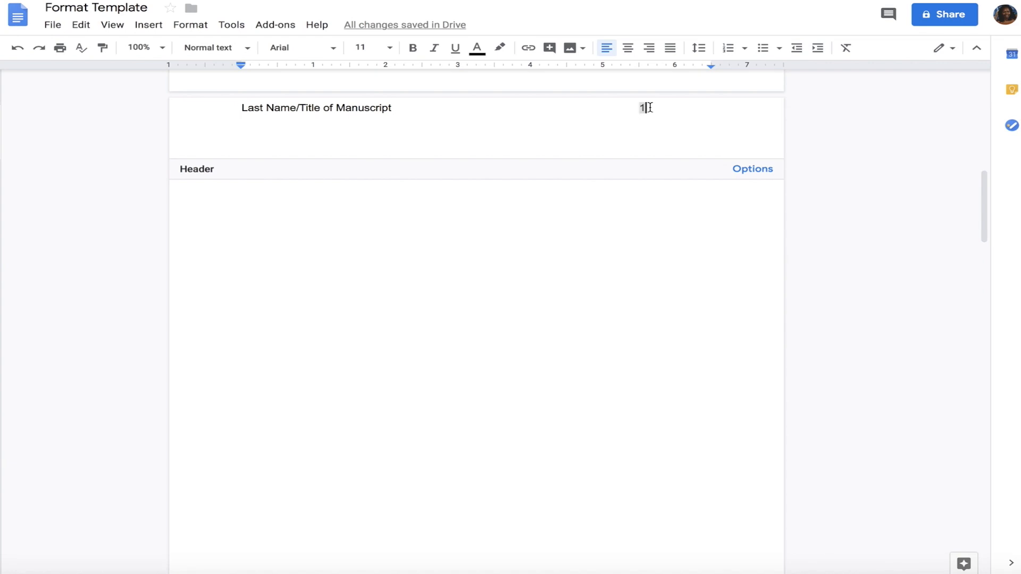
{"action": "left_click", "coordinate": [148, 25]}
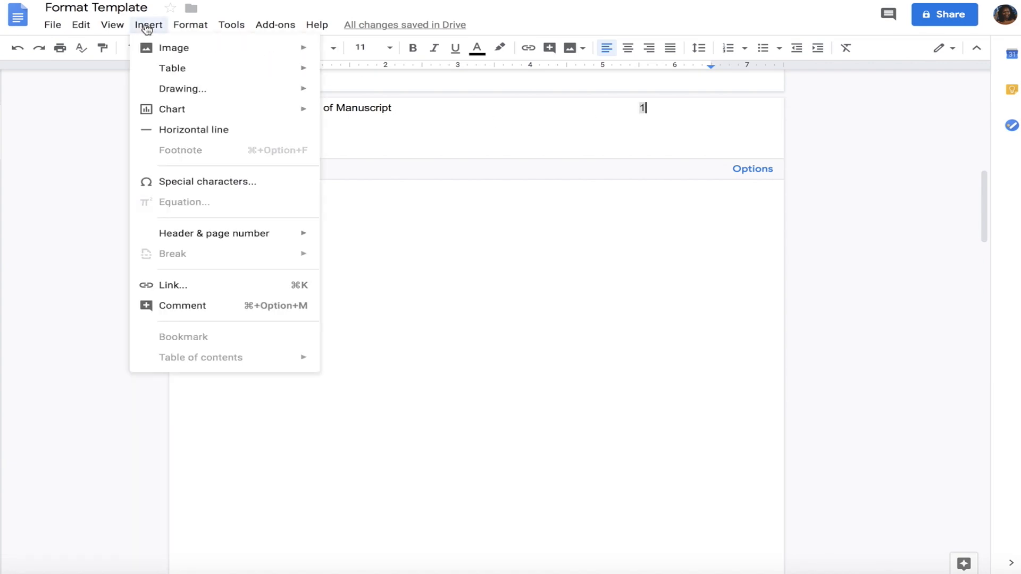
{"action": "mouse_move", "coordinate": [213, 233]}
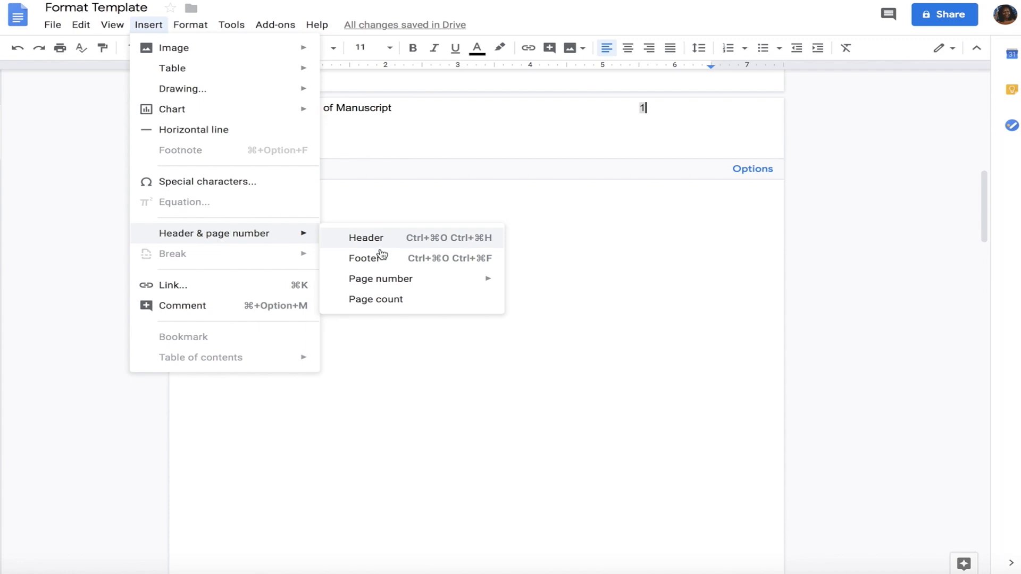
{"action": "mouse_move", "coordinate": [380, 279]}
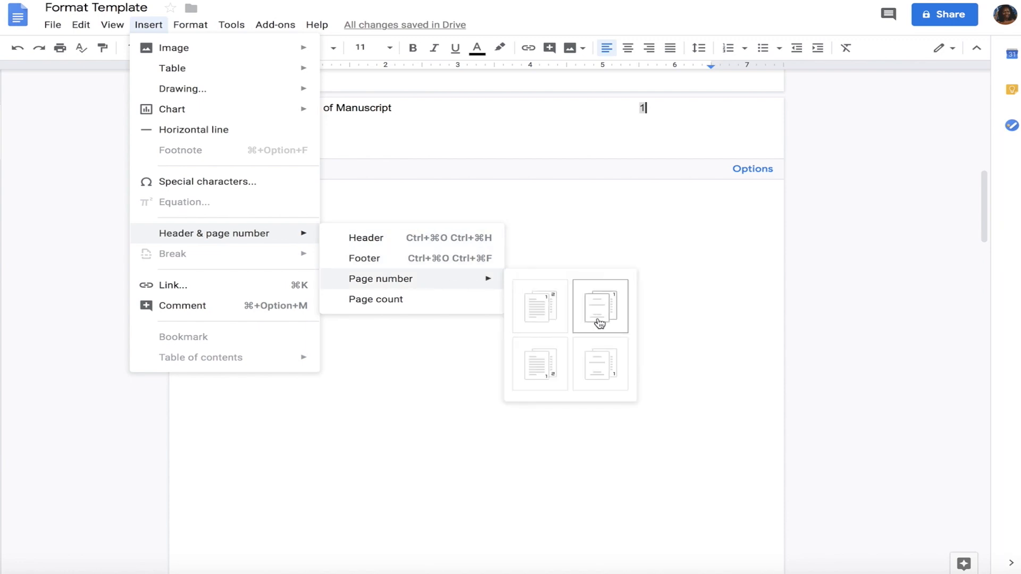
{"action": "left_click", "coordinate": [599, 305]}
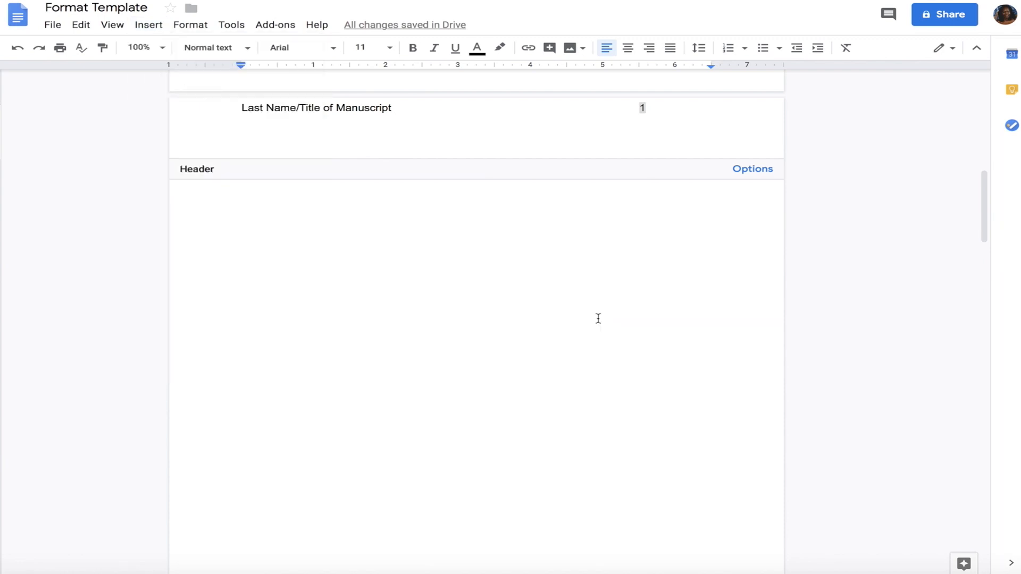
{"action": "mouse_move", "coordinate": [284, 265]}
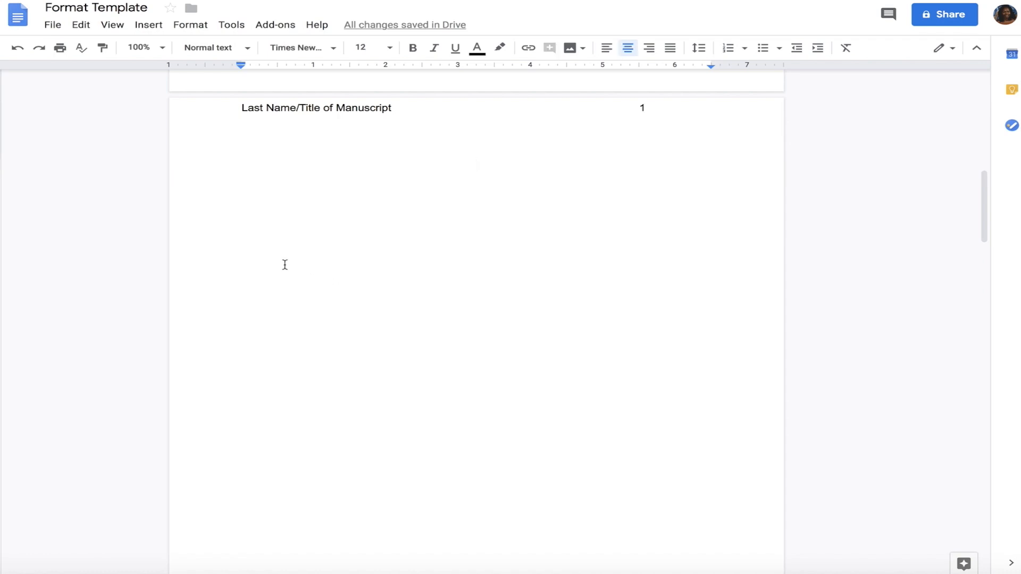
Step: Move the cursor out of the header into the second page's body
{"action": "left_click", "coordinate": [190, 24]}
{"action": "type", "text": "Begin writing your book."}
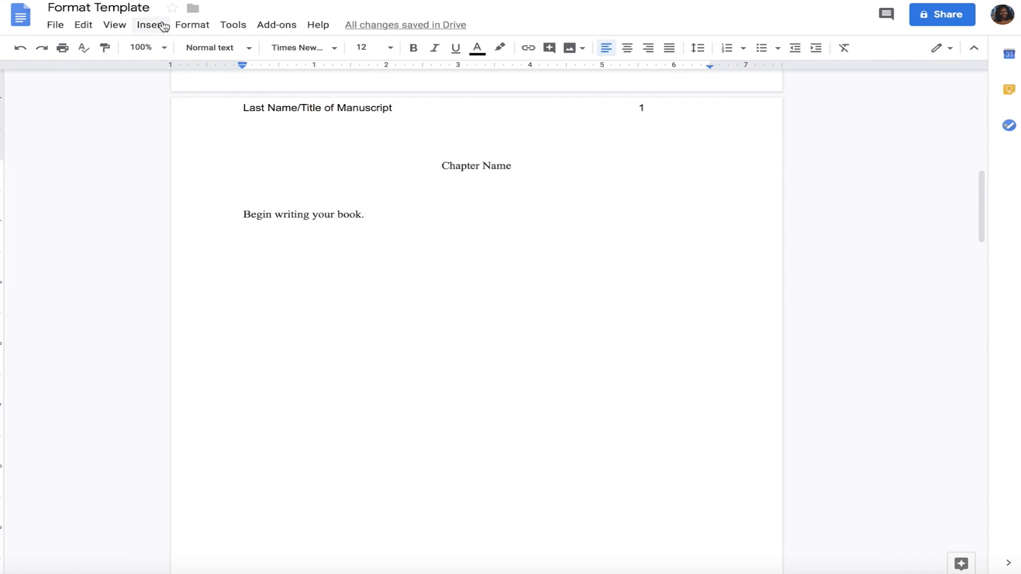
Step: Add a new page headed 'Chapter Two', followed by 'Begin writing your second'
{"action": "left_click", "coordinate": [151, 25]}
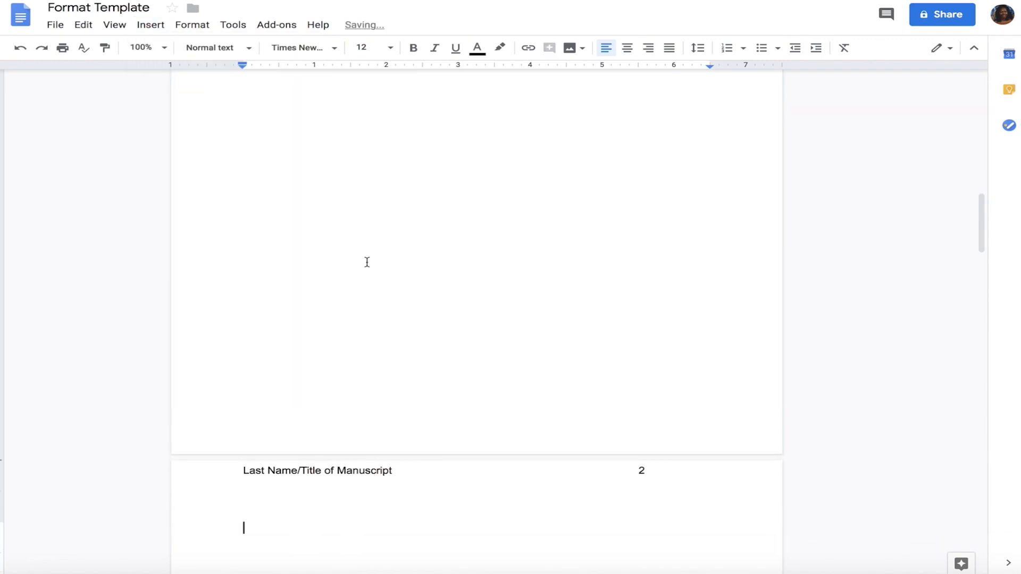
{"action": "scroll", "scroll_direction": "down", "scroll_amount": 3}
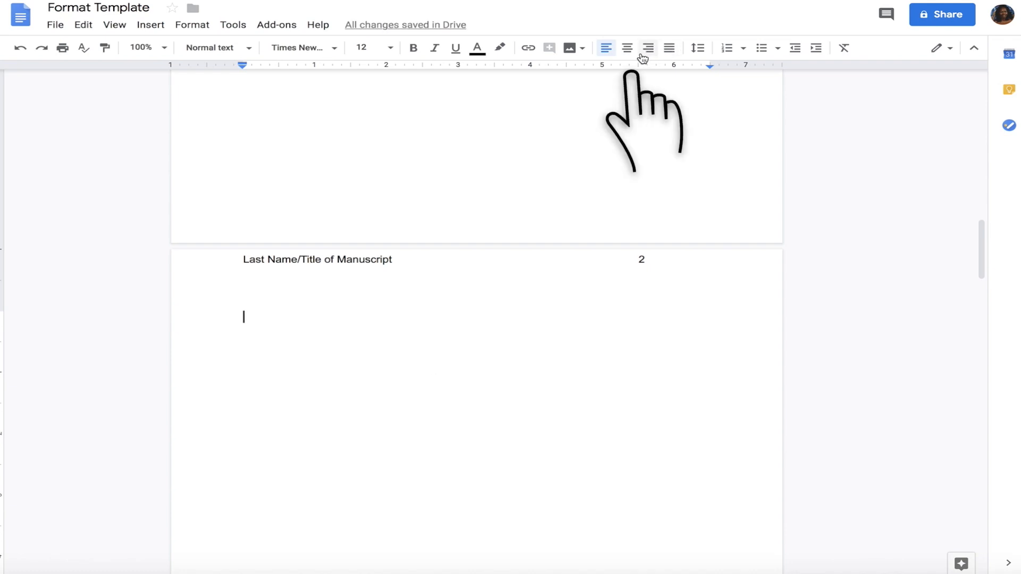
{"action": "type", "text": "Cha"}
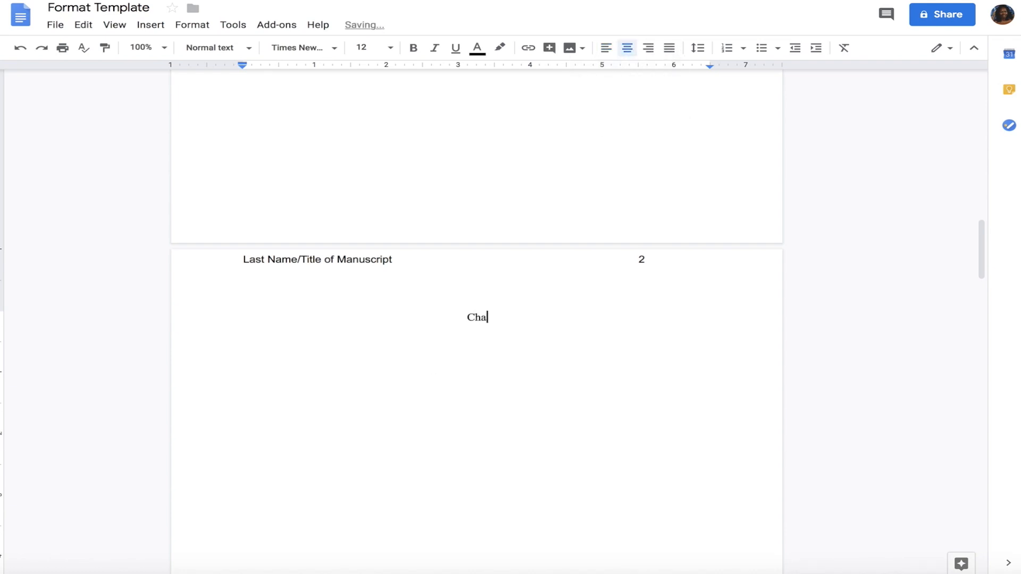
{"action": "type", "text": "pter Two"}
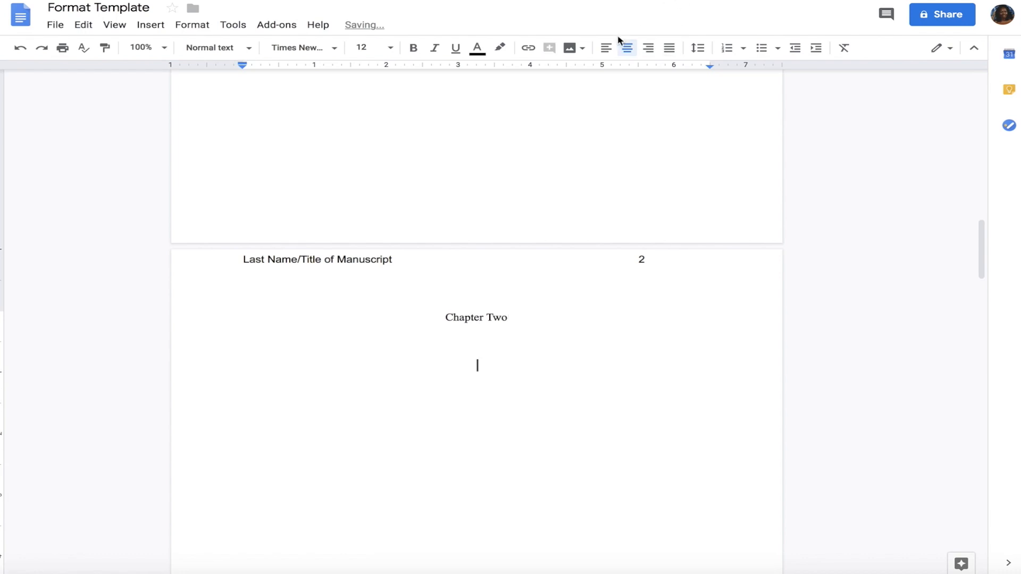
{"action": "type", "text": "Be"}
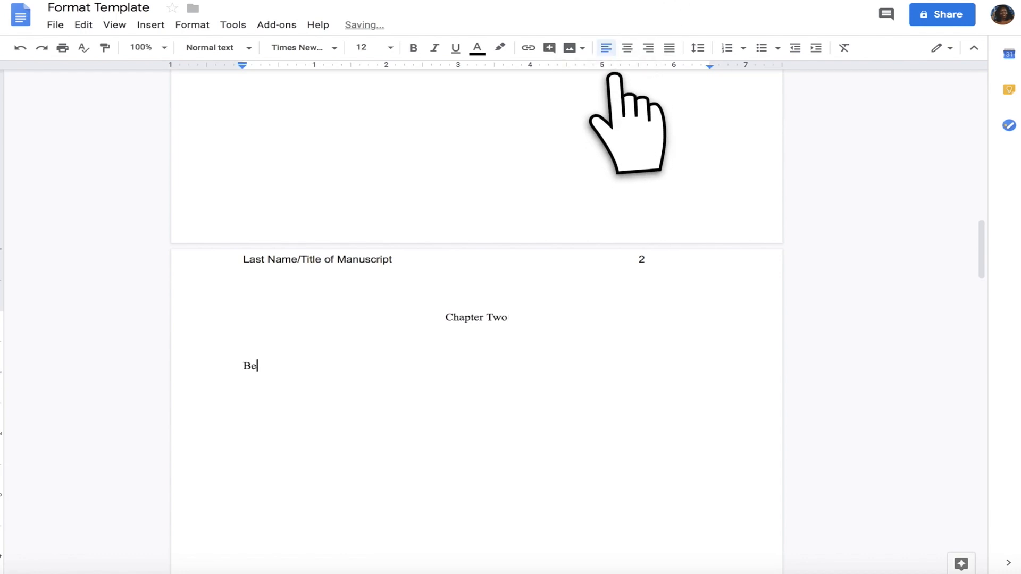
{"action": "type", "text": "gin writin"}
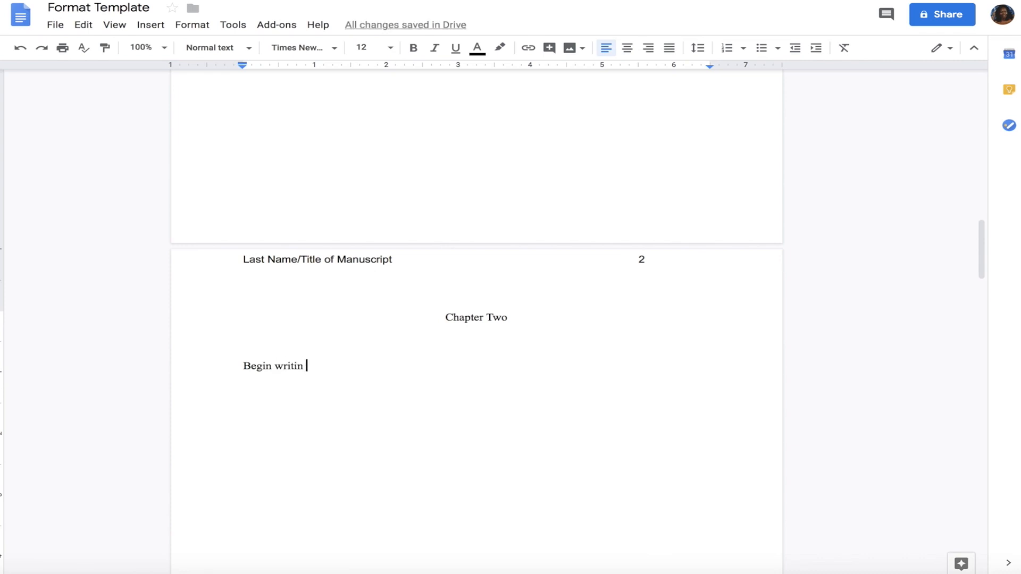
{"action": "type", "text": "g your second"}
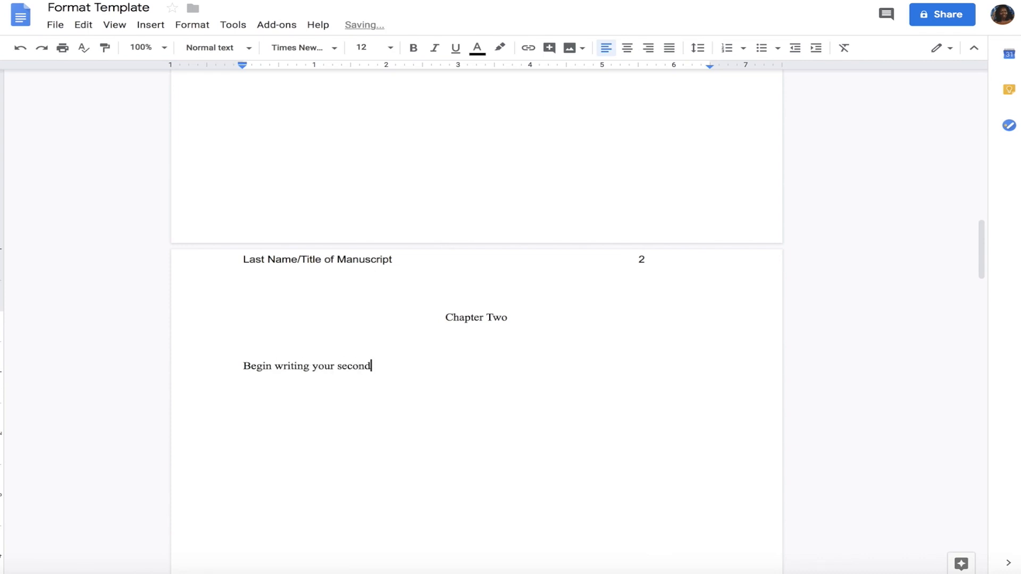